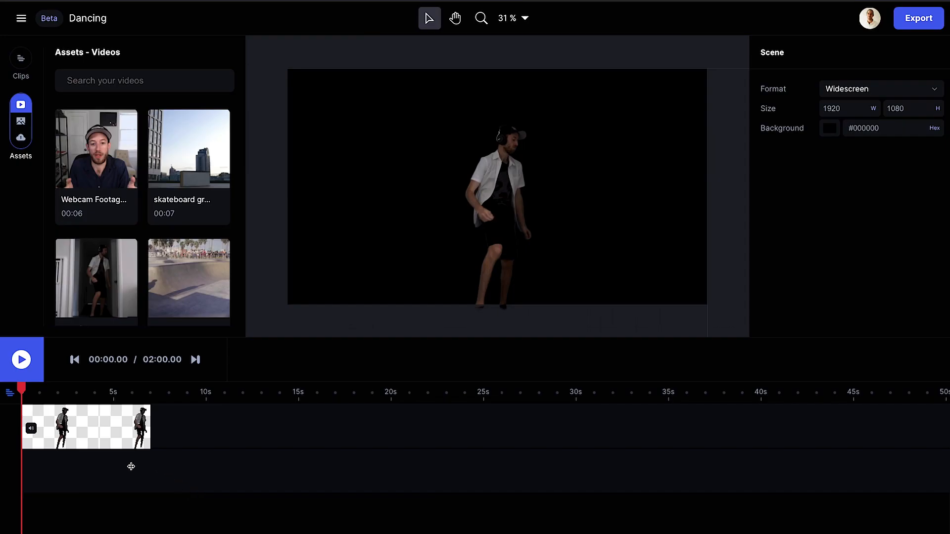
Select the cut-out dancer clip and bring up its list of available effects.
click(85, 426)
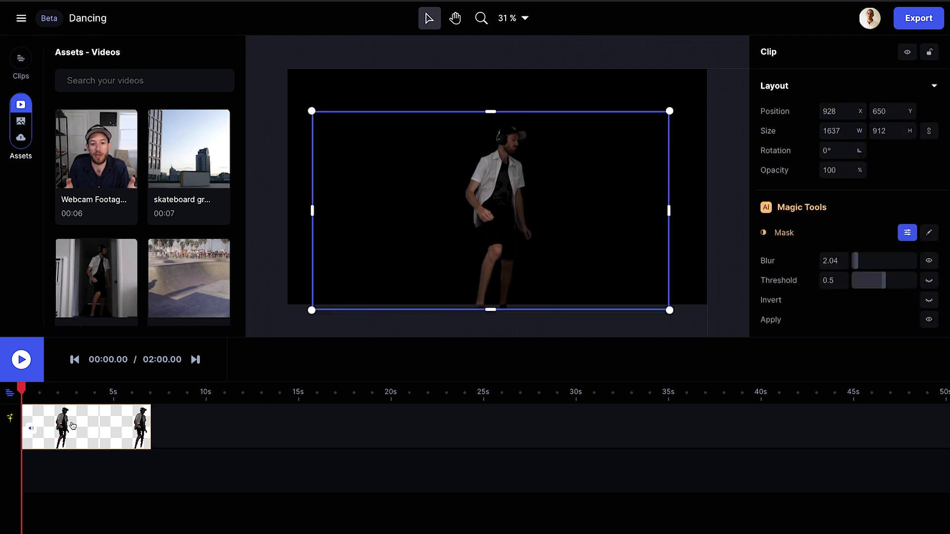
mouse_move(505, 424)
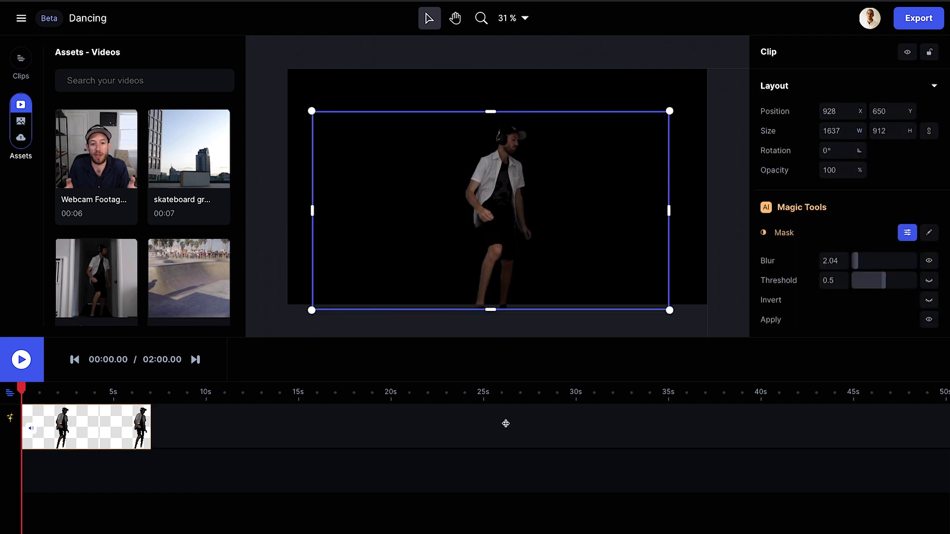
click(935, 86)
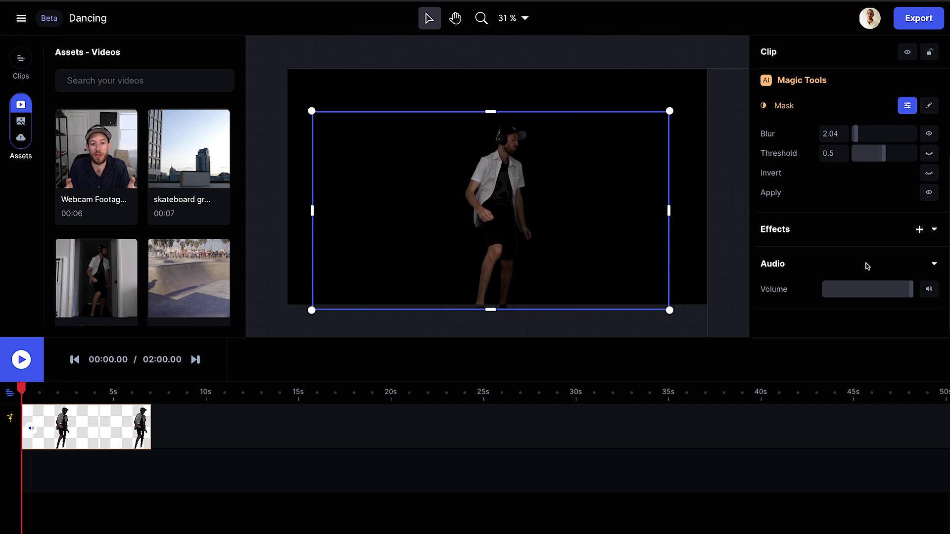
click(919, 230)
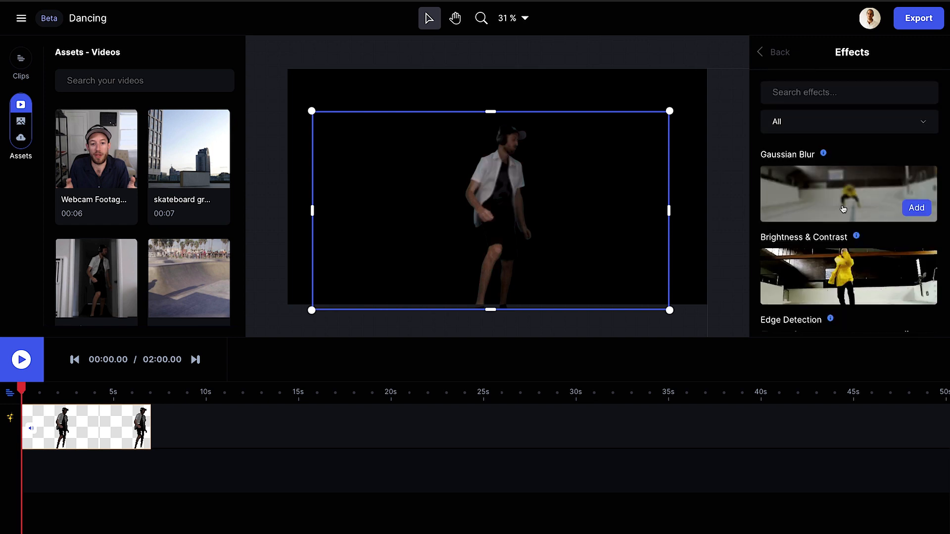
click(916, 208)
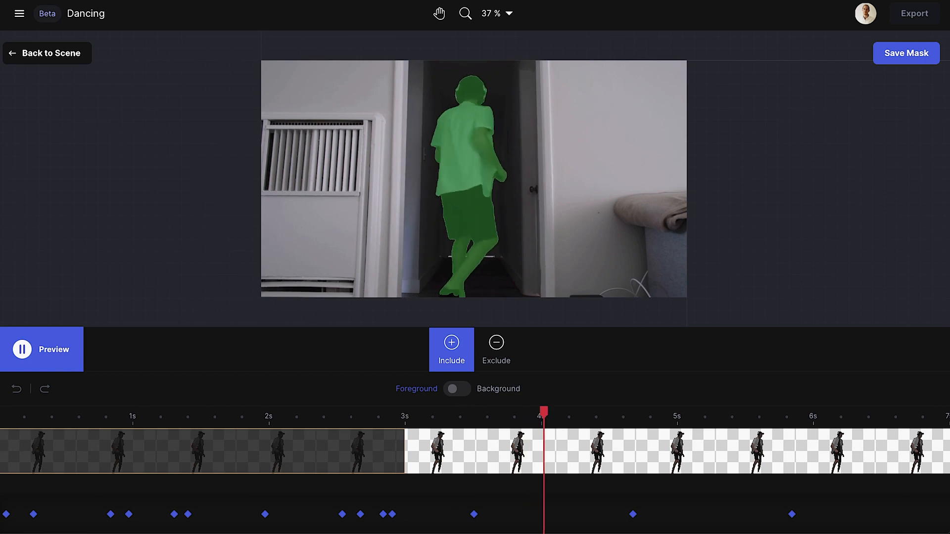
Pause the dancer's Green Screen mask preview.
click(46, 53)
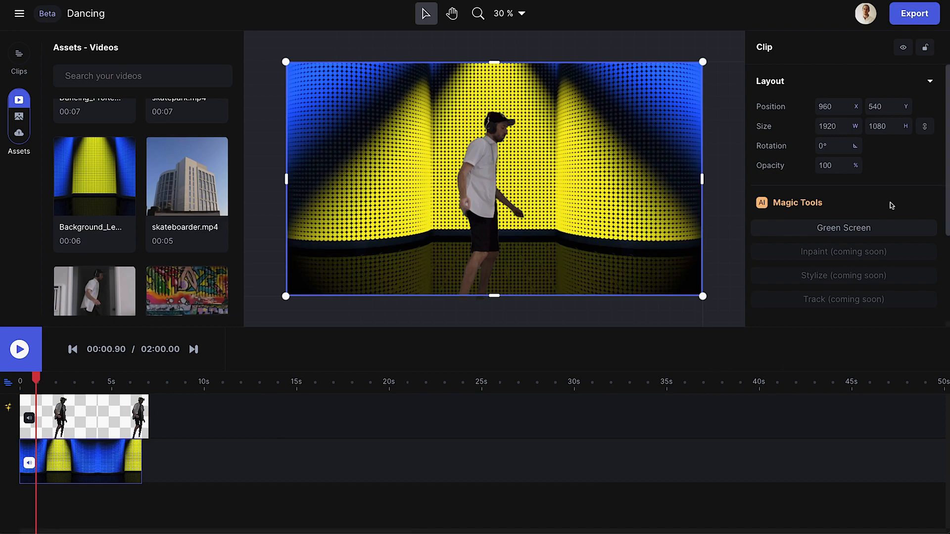
Apply Edge Detection to the dancer, then select the blue-and-yellow background clip's effects.
click(931, 81)
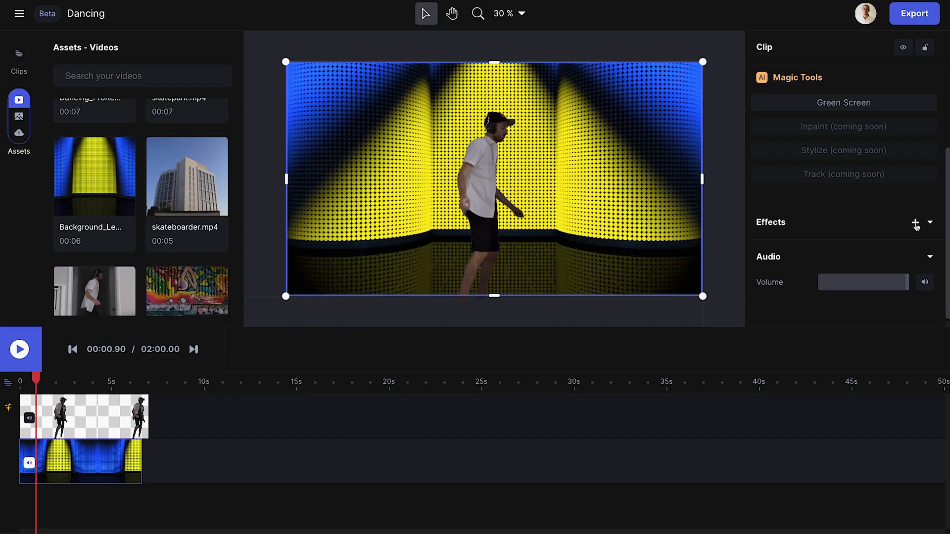
click(916, 223)
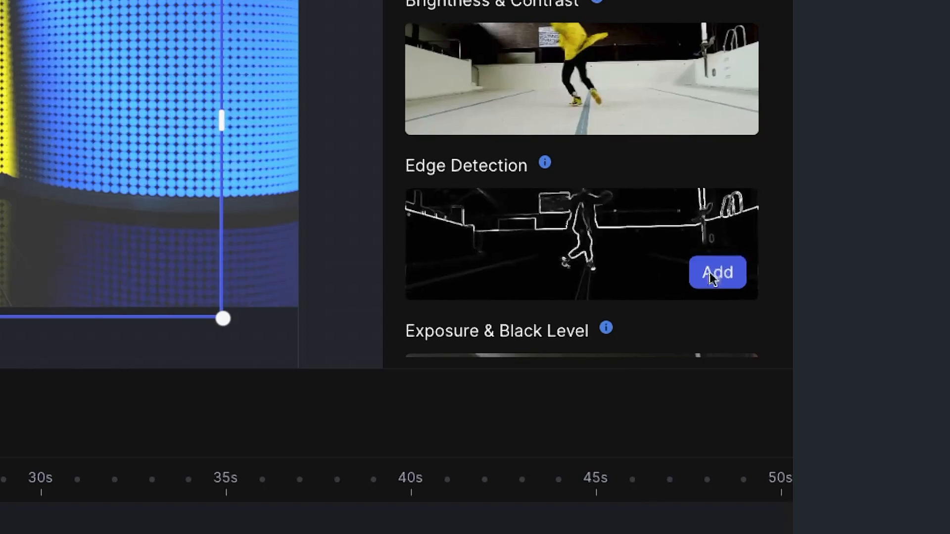
click(717, 272)
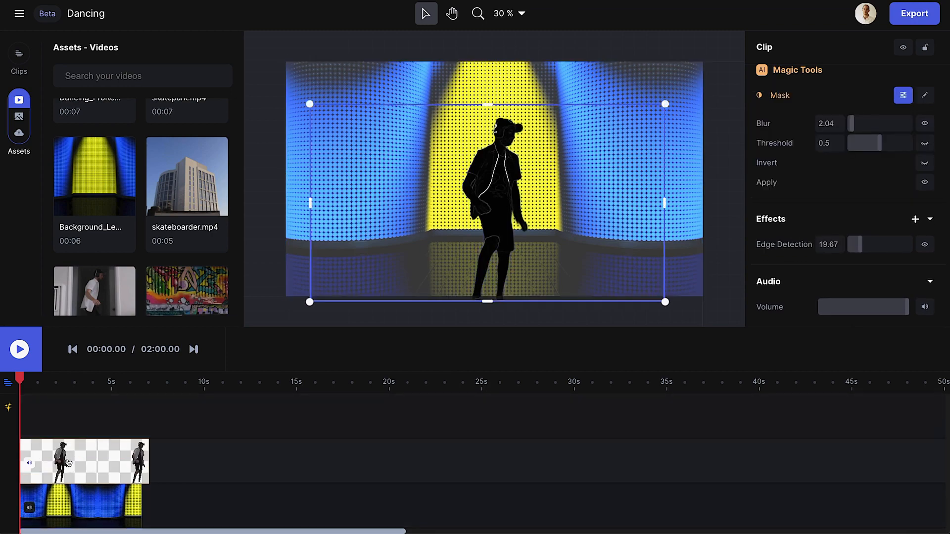
click(97, 461)
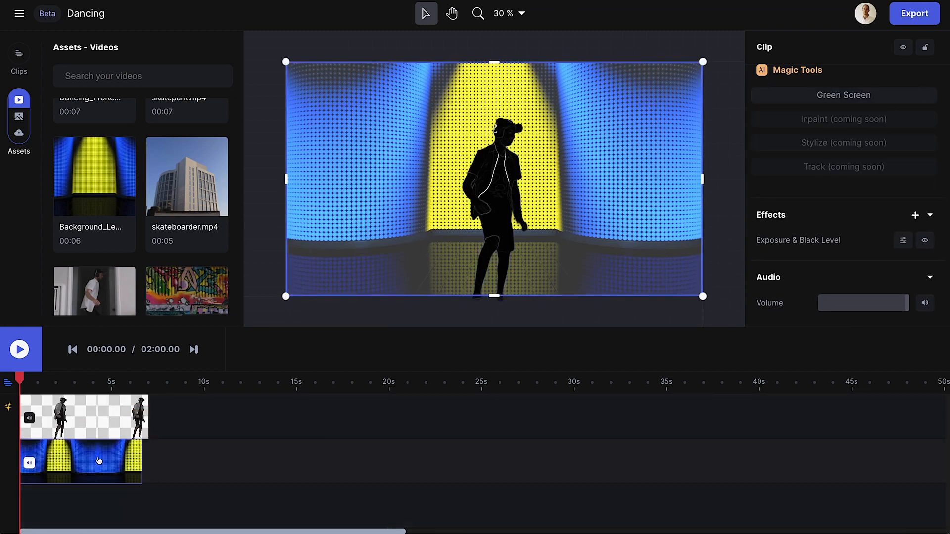
click(842, 95)
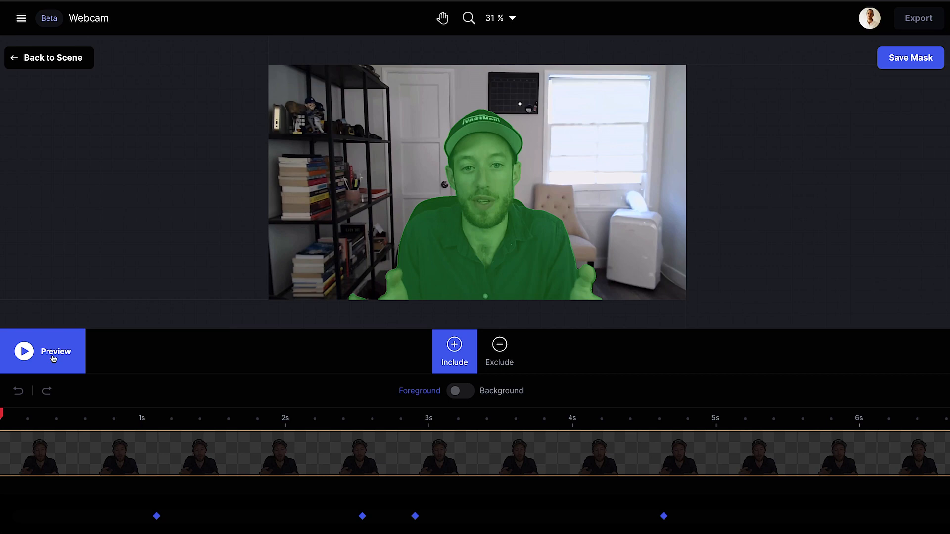
Play the presenter mask preview, then pause it.
click(24, 351)
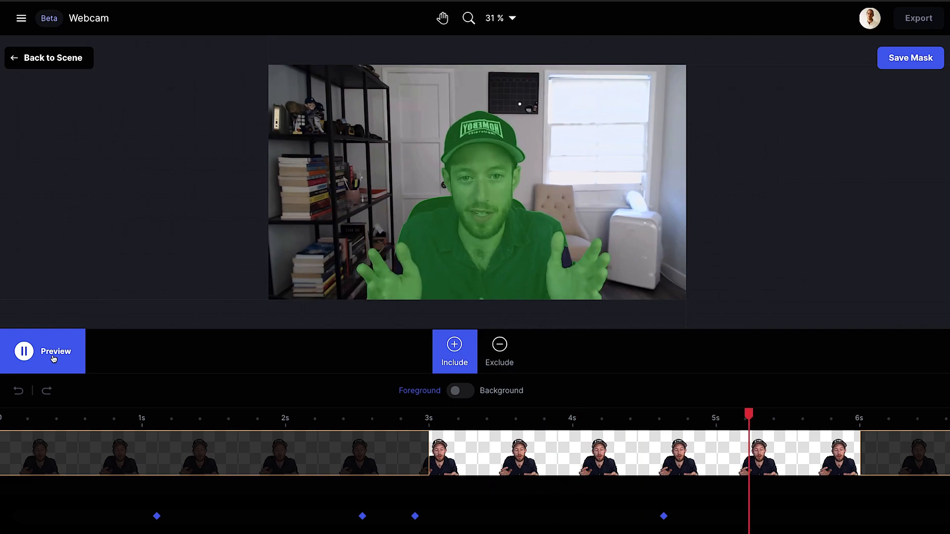
click(48, 57)
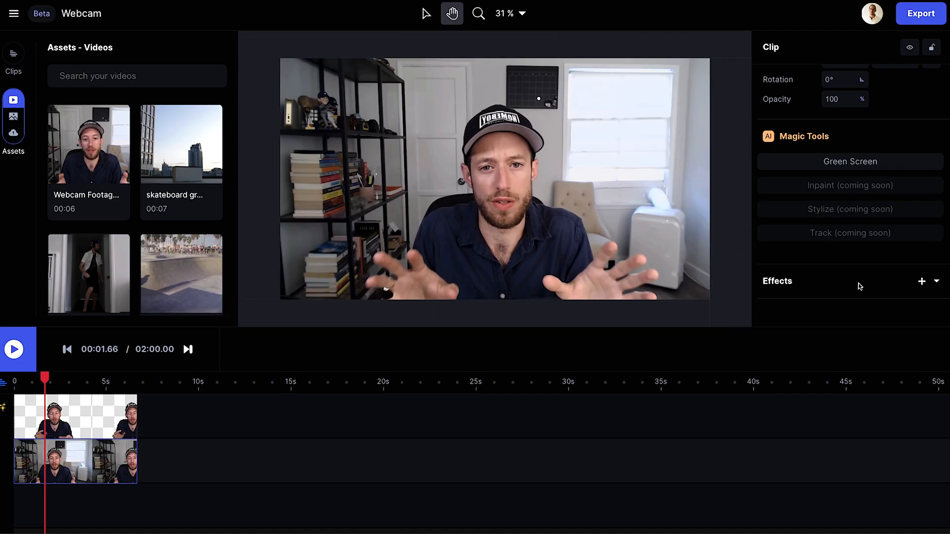
Add Gaussian Blur and Exposure & Black Level to the webcam footage, revealing its values.
click(922, 280)
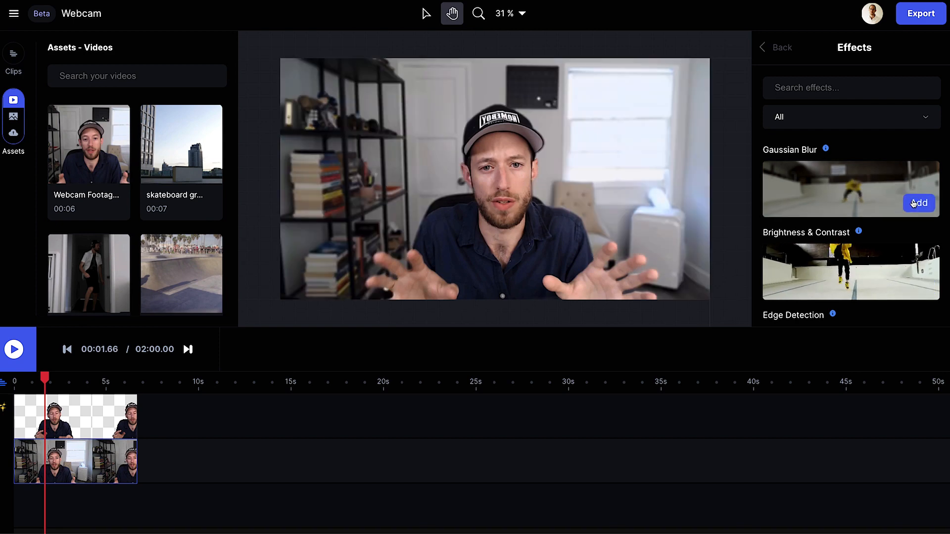
click(918, 203)
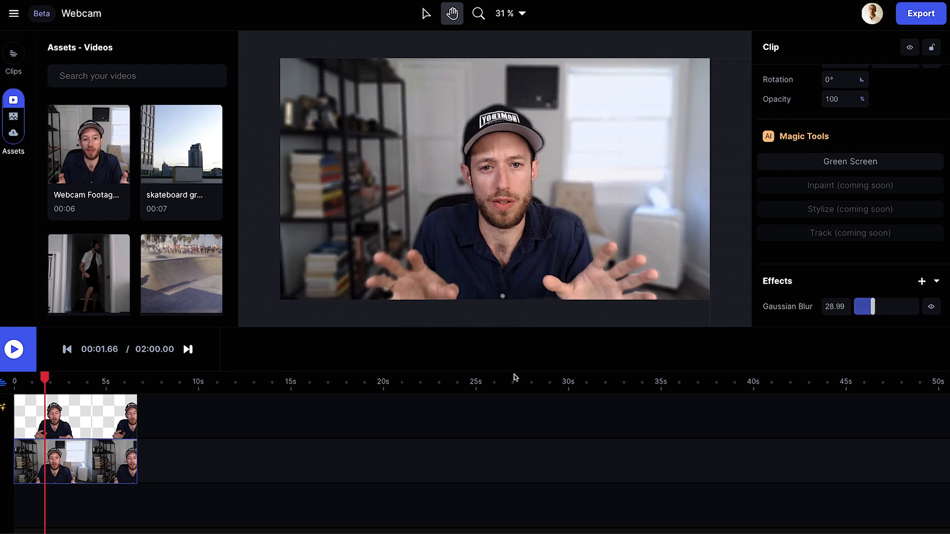
click(849, 161)
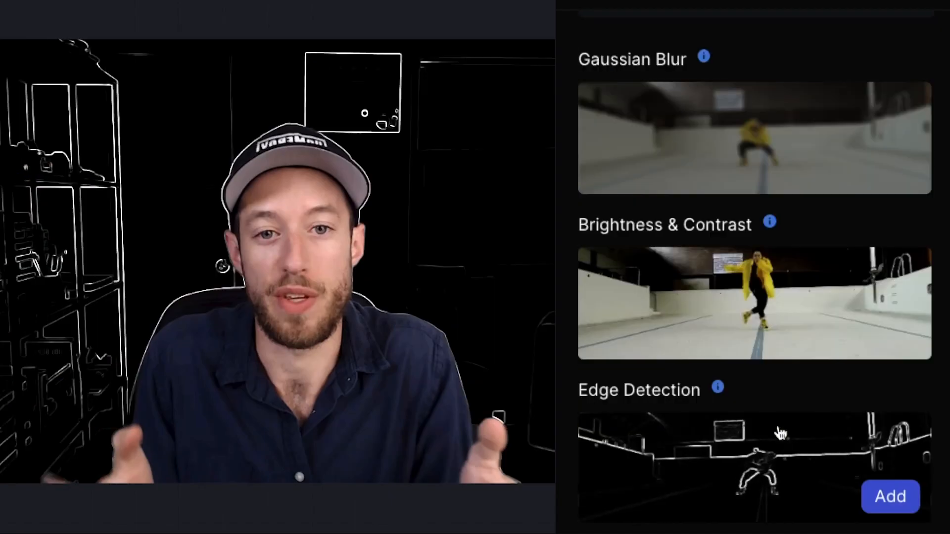
scroll(down, 3)
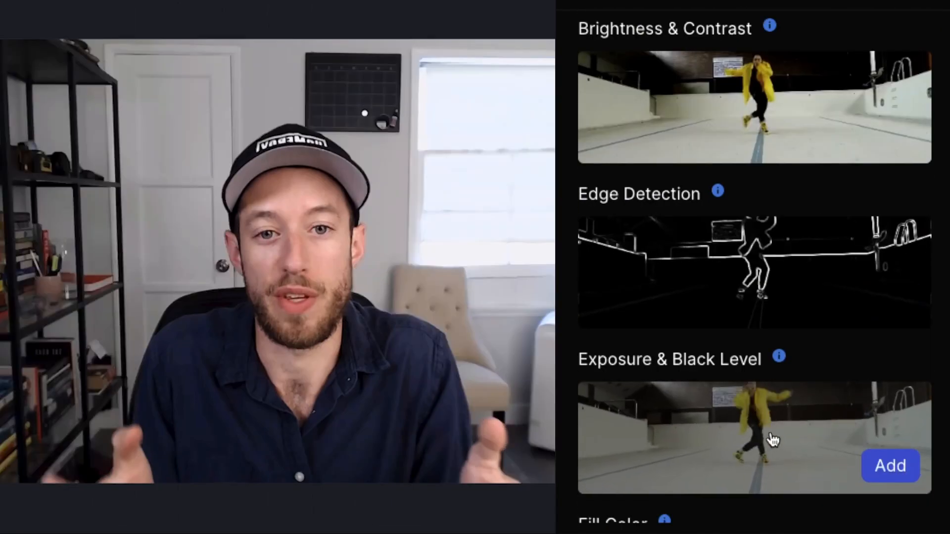
click(889, 466)
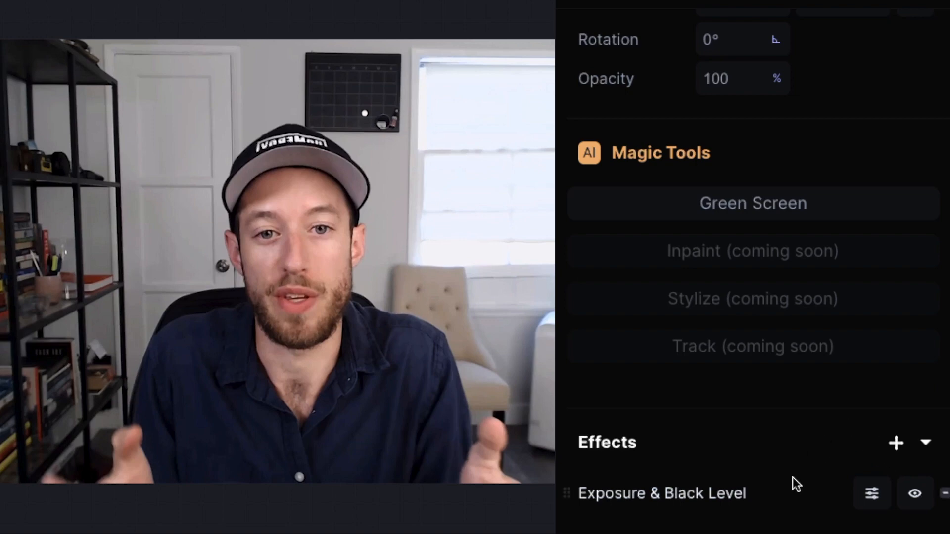
click(871, 493)
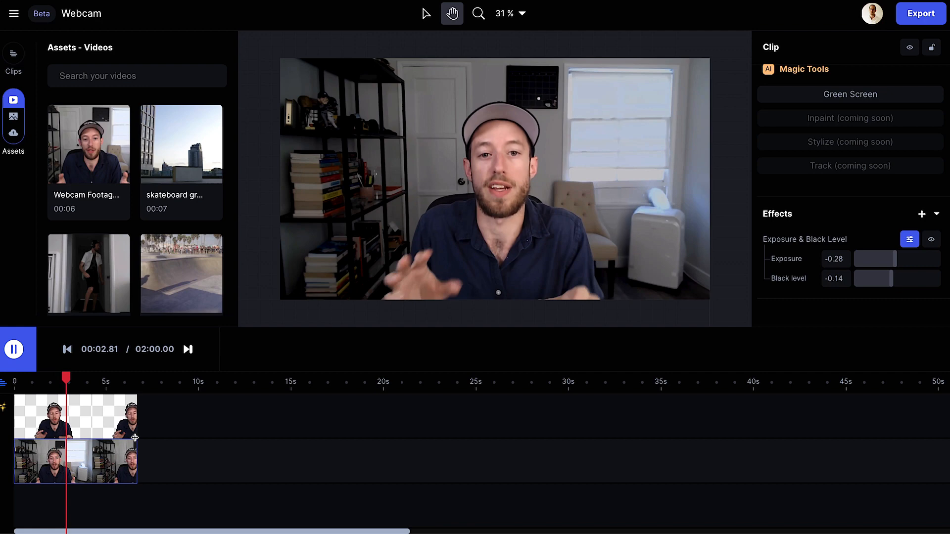
Give the masked presenter Sharpen at 0.29 and add Hue, Saturation and lightness.
click(13, 348)
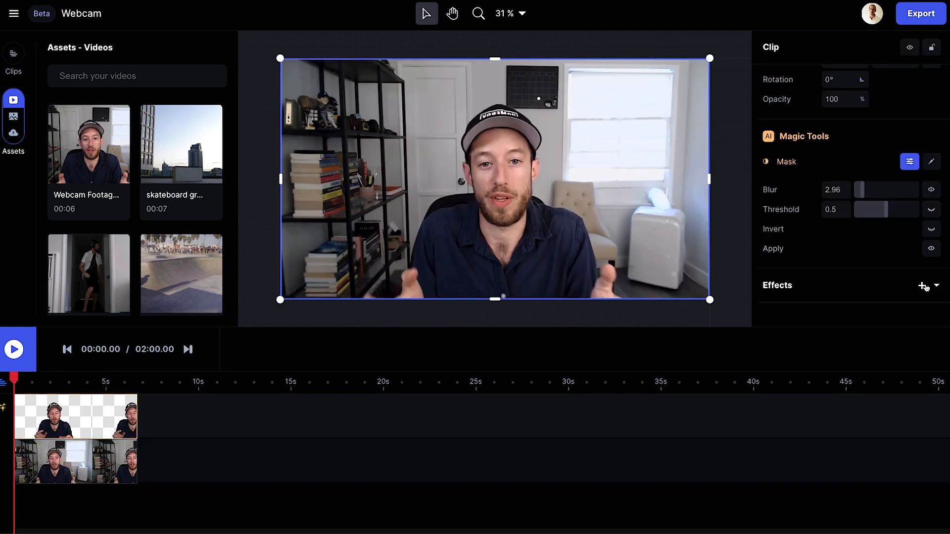
click(925, 285)
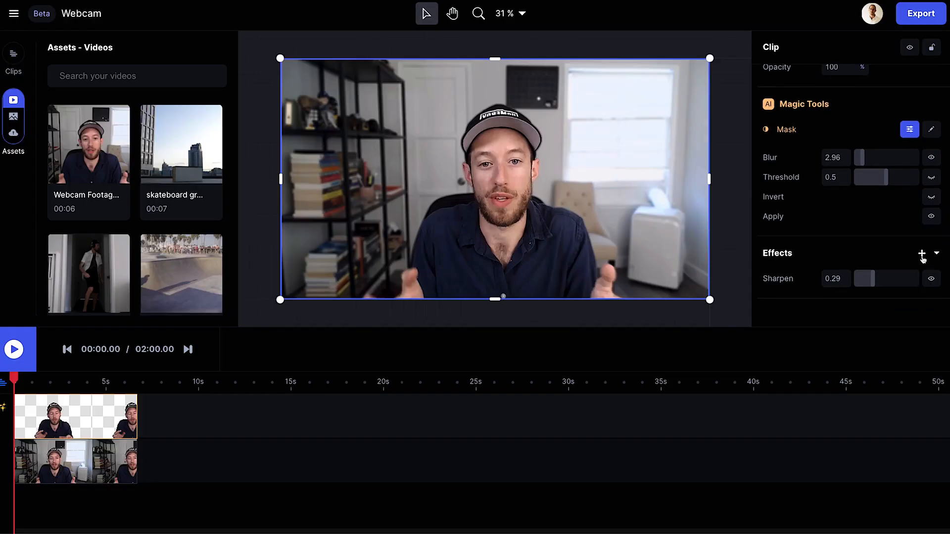
click(938, 254)
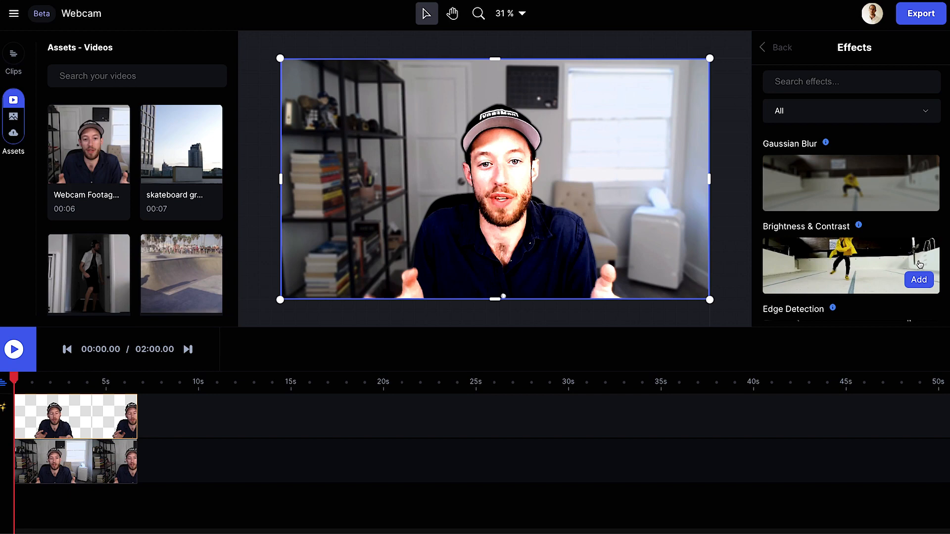
scroll(down, 3)
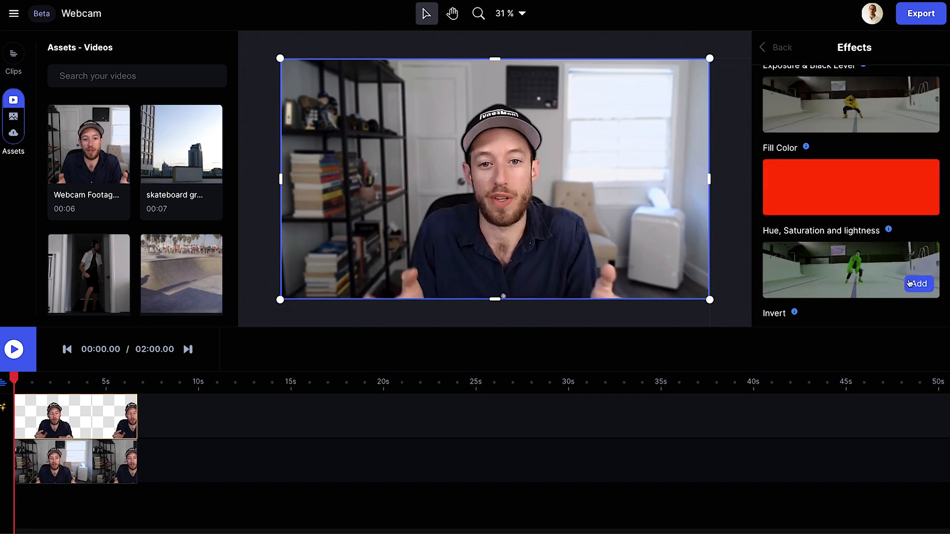
click(776, 47)
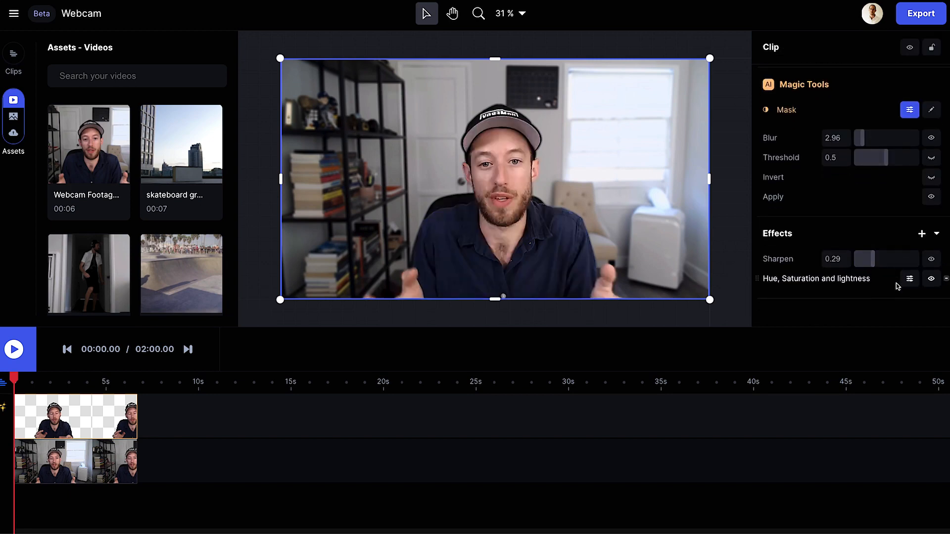
click(909, 279)
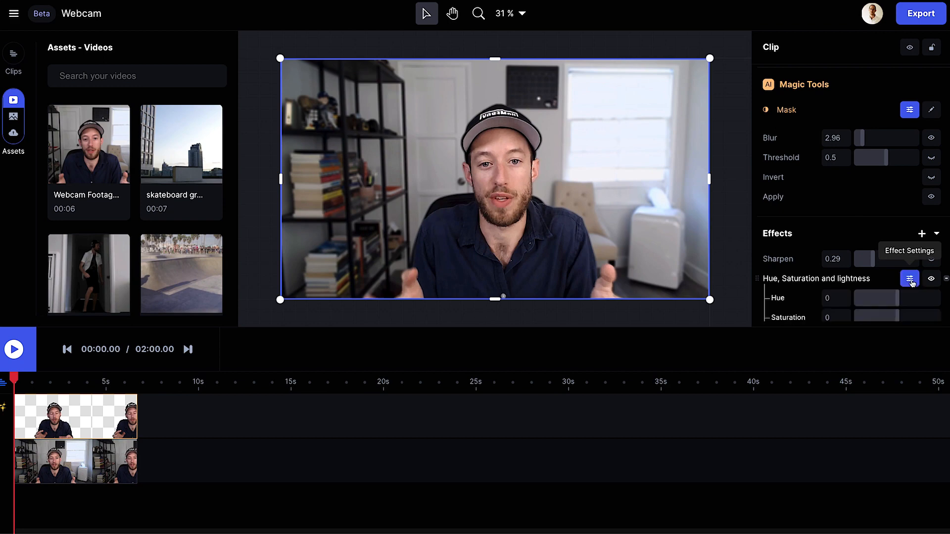